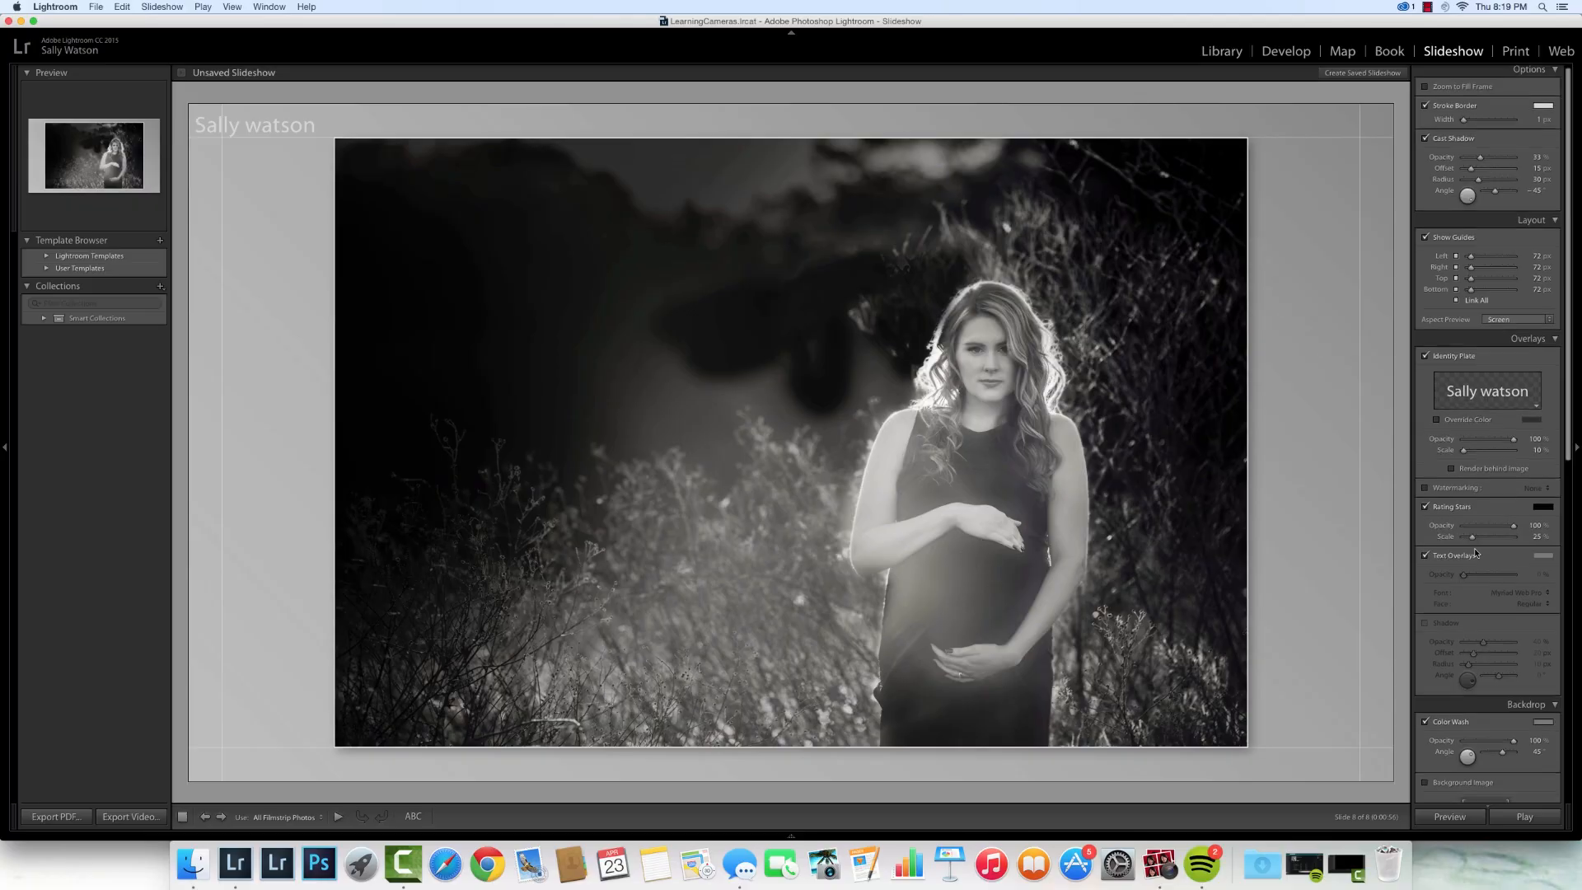
pyautogui.scroll(-3)
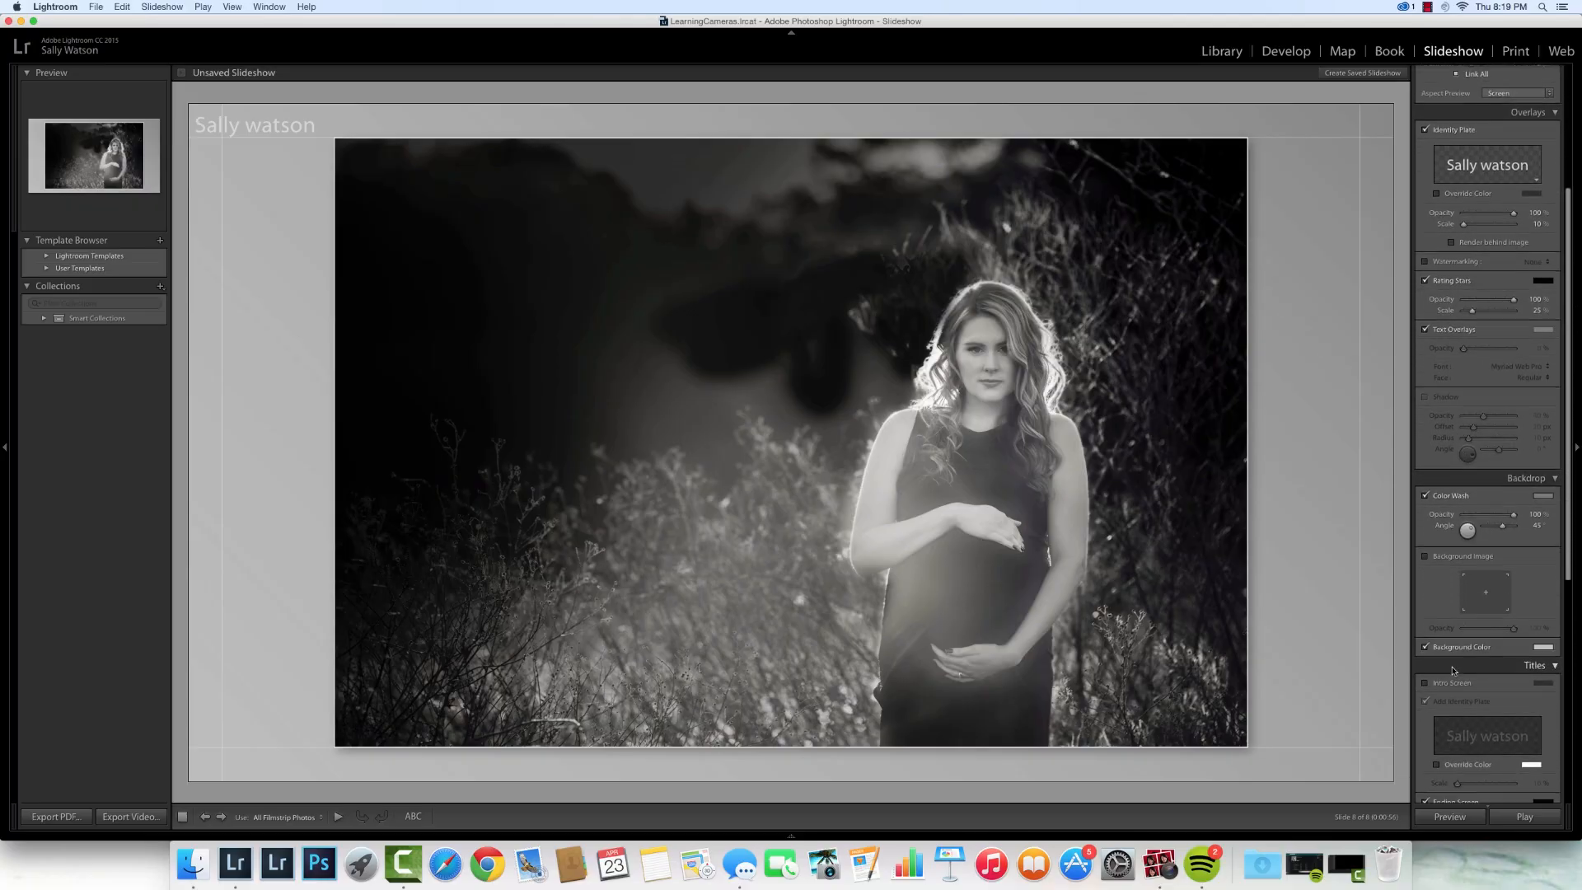
pyautogui.scroll(-3)
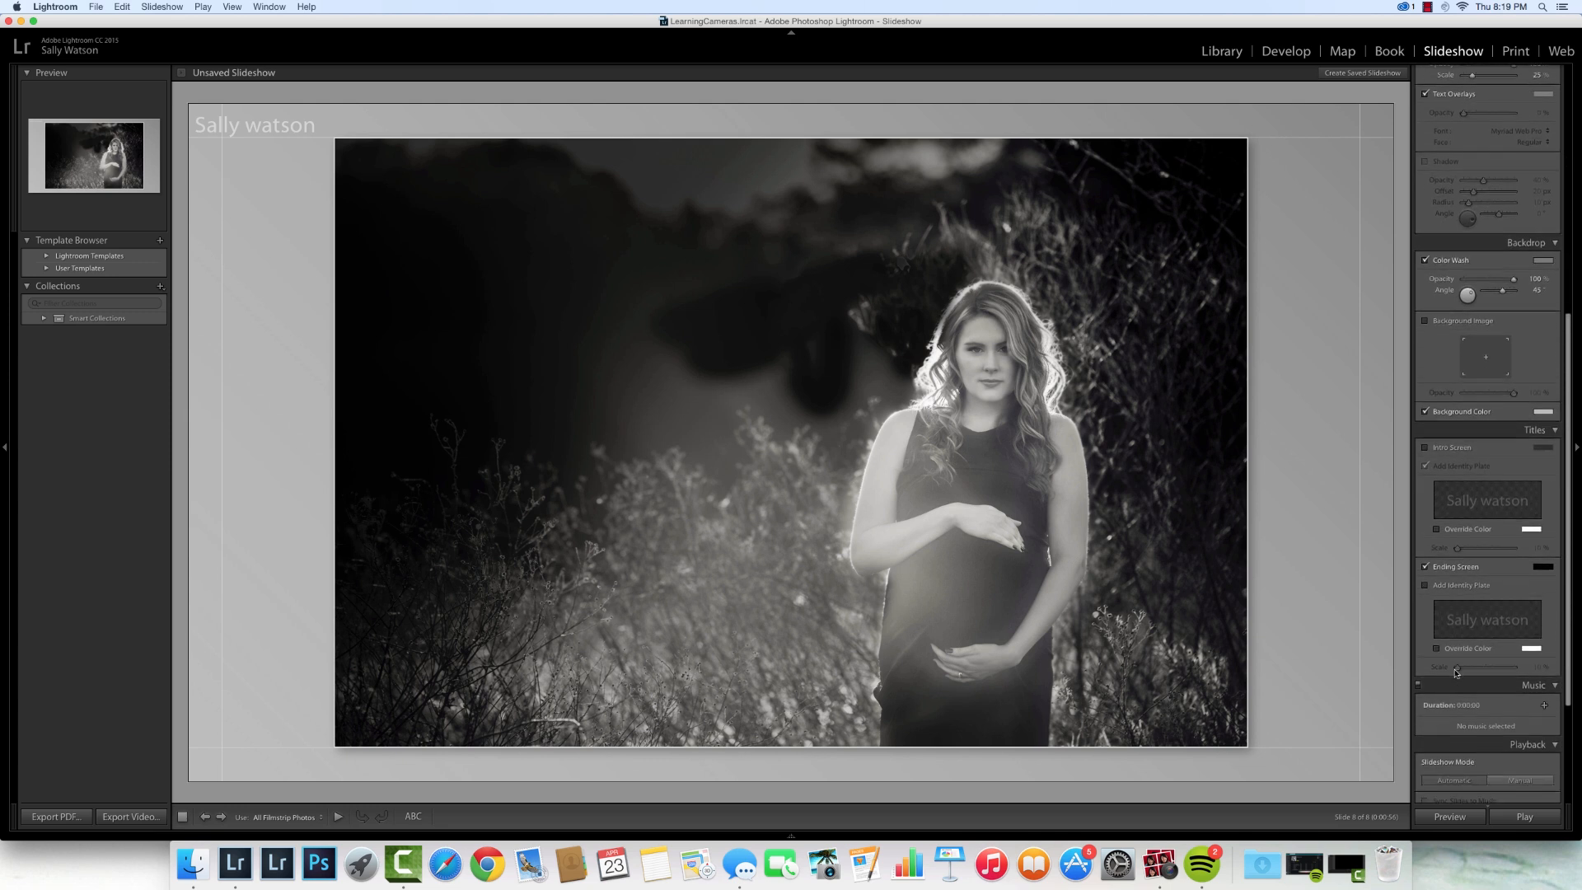
pyautogui.scroll(-3)
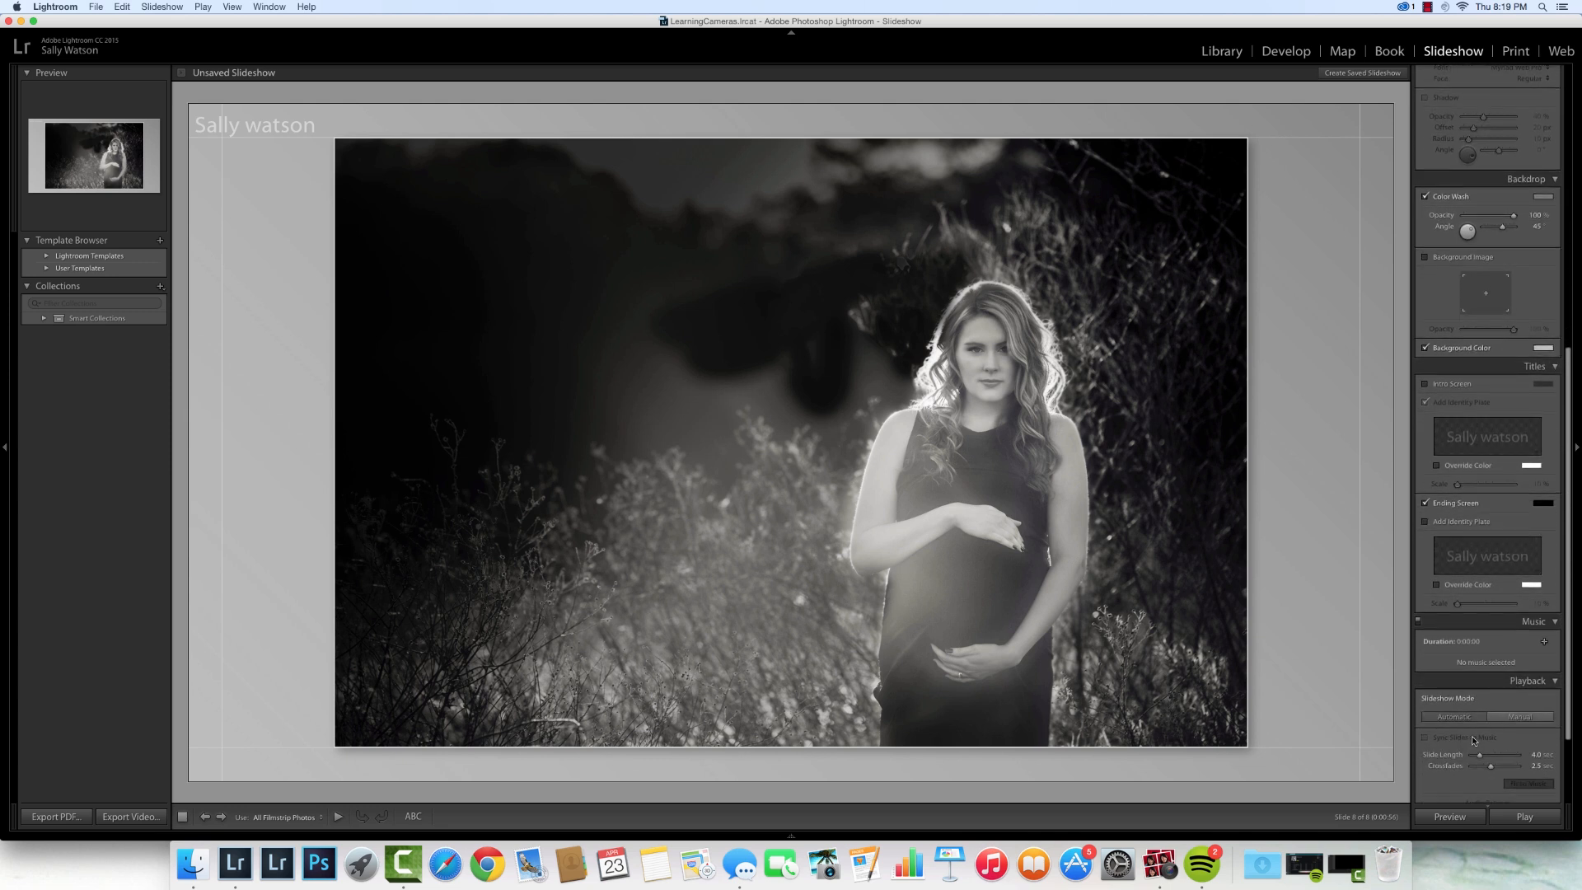
pyautogui.scroll(-3)
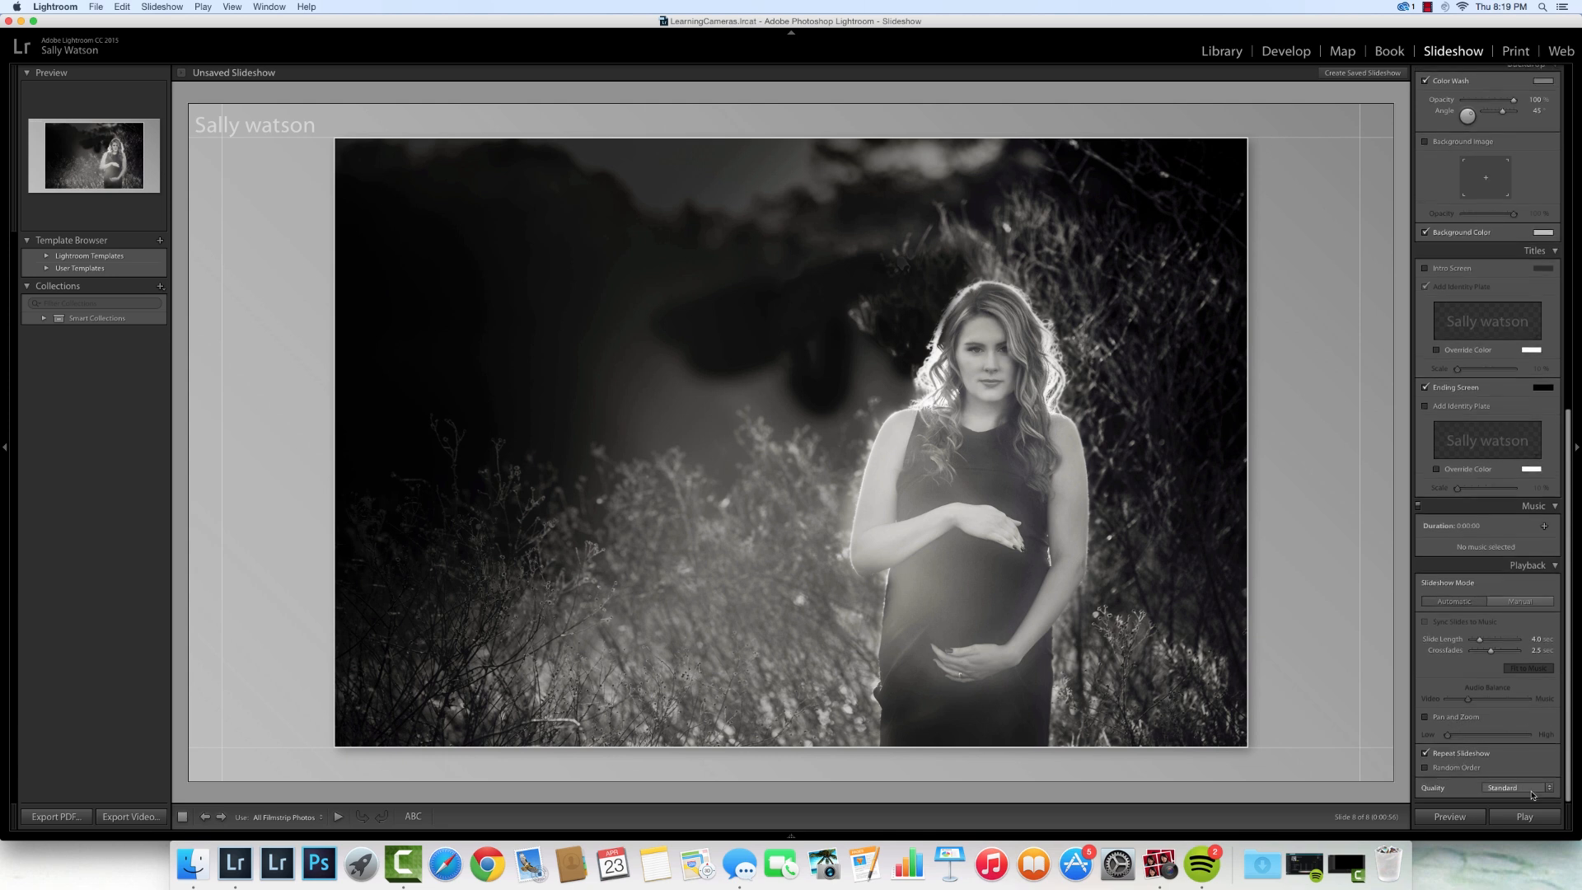
pyautogui.click(1511, 787)
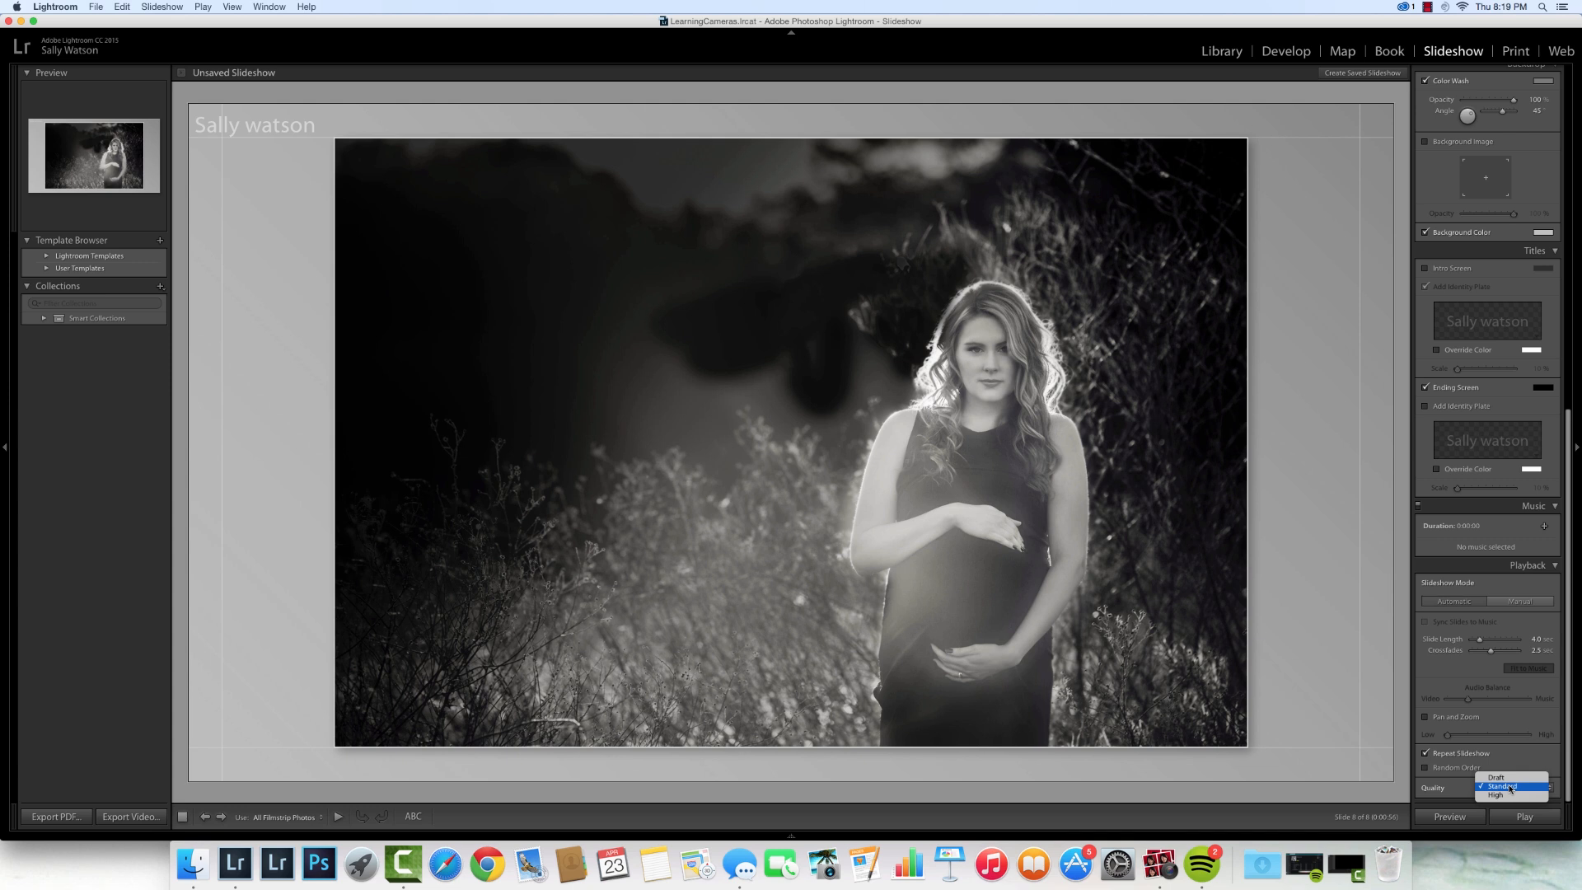
pyautogui.click(1514, 787)
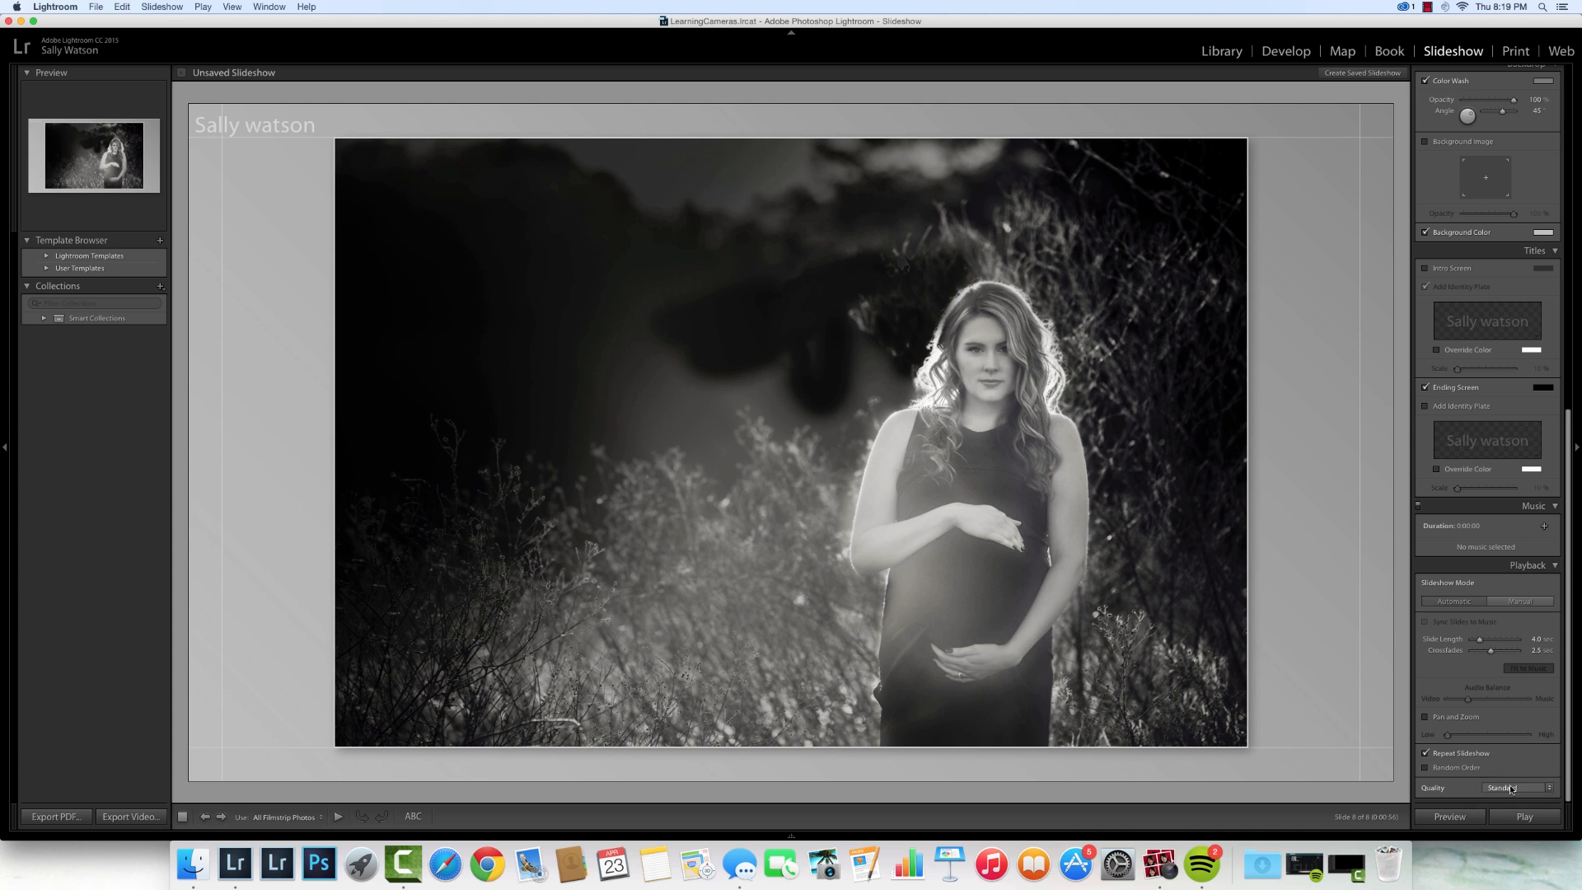